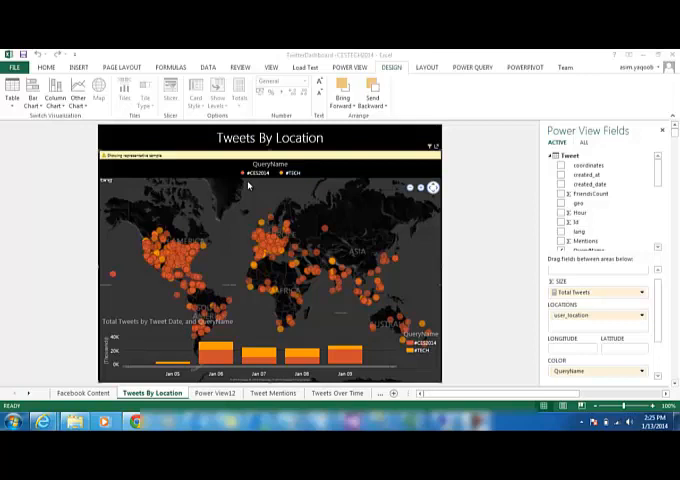
pyautogui.moveTo(315, 273)
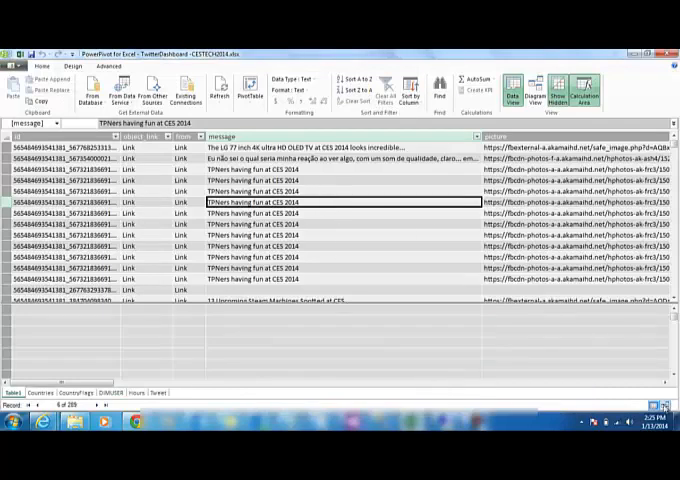
# - Display the PowerPivot diagram view showing relationships among Tweet, DIMUSER, Hours, Countries and CountryFlags
pyautogui.click(535, 88)
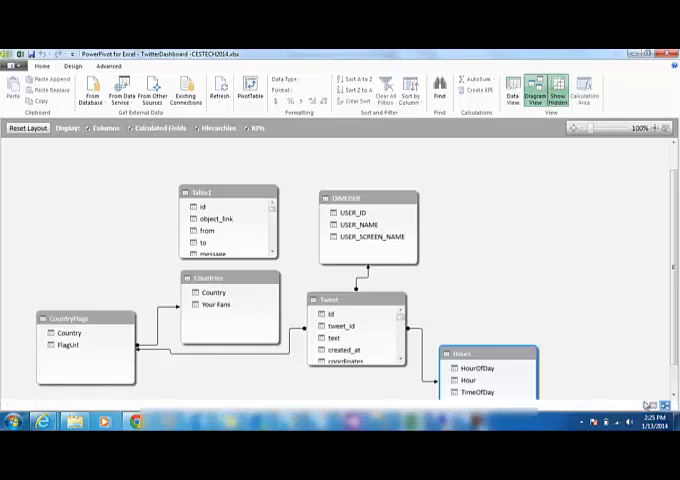
pyautogui.moveTo(665, 272)
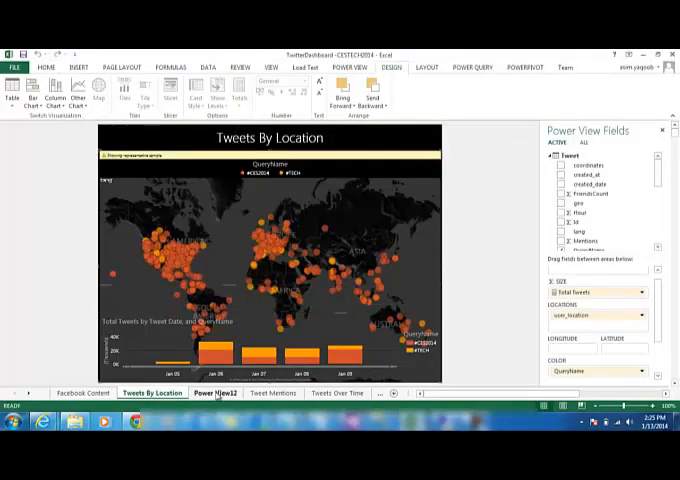
pyautogui.moveTo(457, 281)
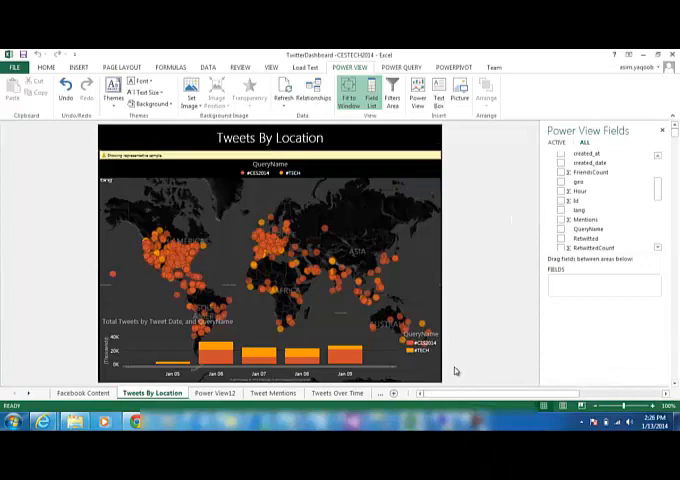
# - Go to the Power View12 sheet with its user_location table
pyautogui.click(215, 393)
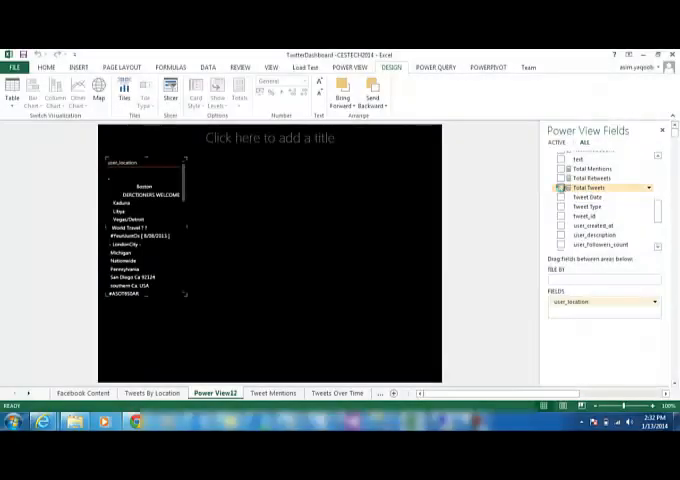
# - Add Total Tweets to the user_location table and map it coloured by QueryName hashtags
pyautogui.click(561, 187)
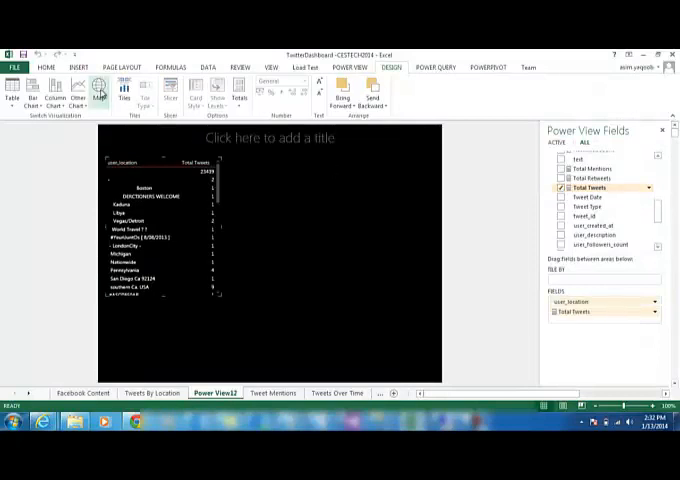
pyautogui.moveTo(500, 281)
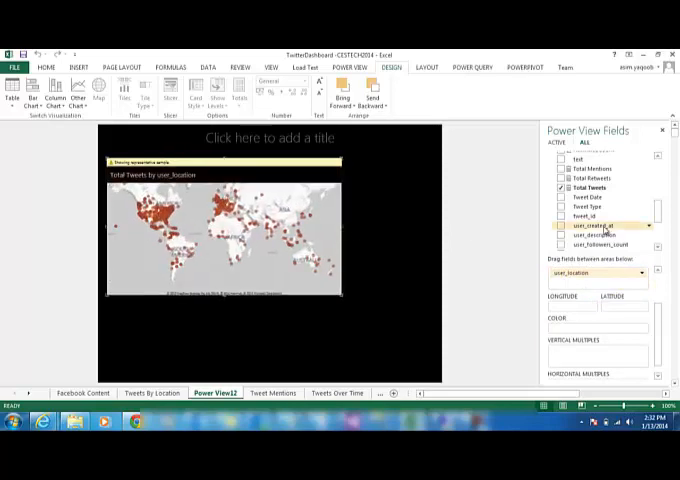
pyautogui.scroll(3)
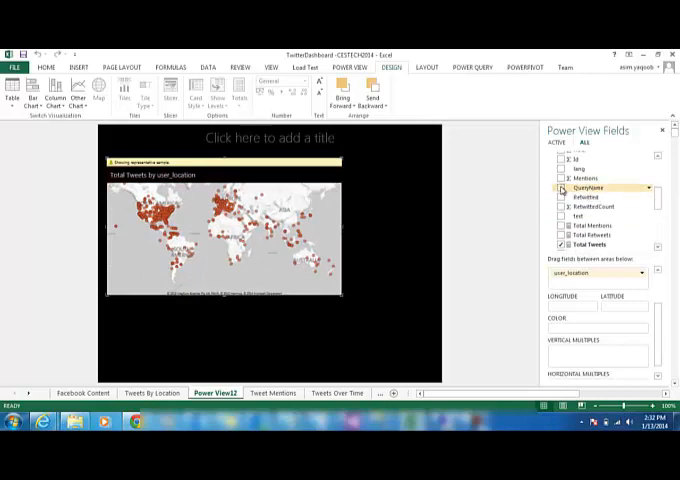
pyautogui.click(563, 187)
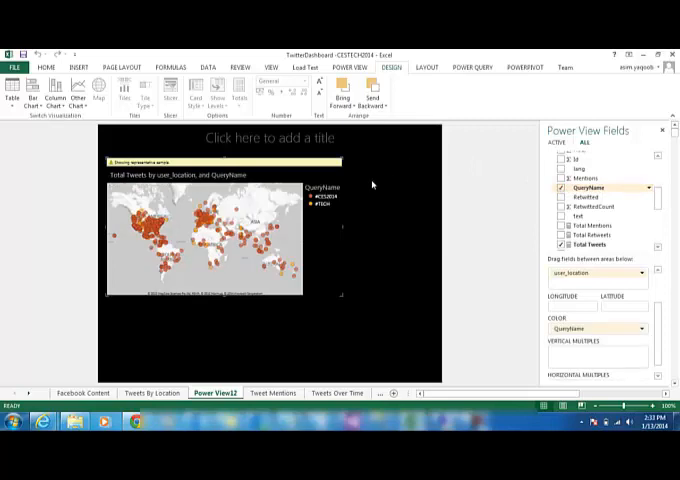
pyautogui.moveTo(326, 224)
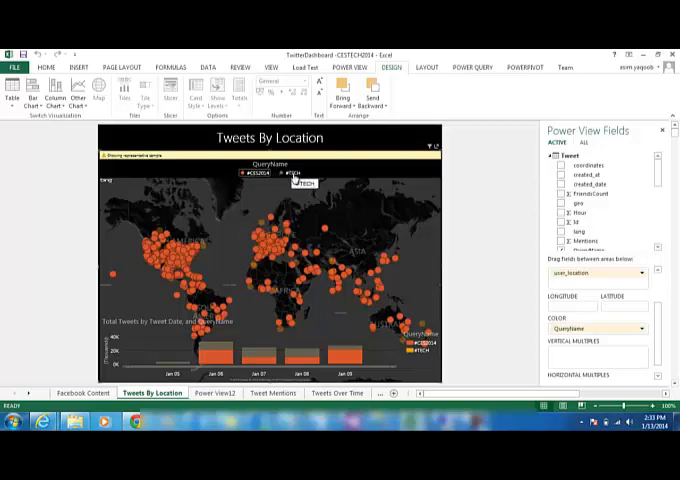
# - Highlight #TECH tweets on the location map, then move to the Tweet Mentions sheet
pyautogui.click(288, 173)
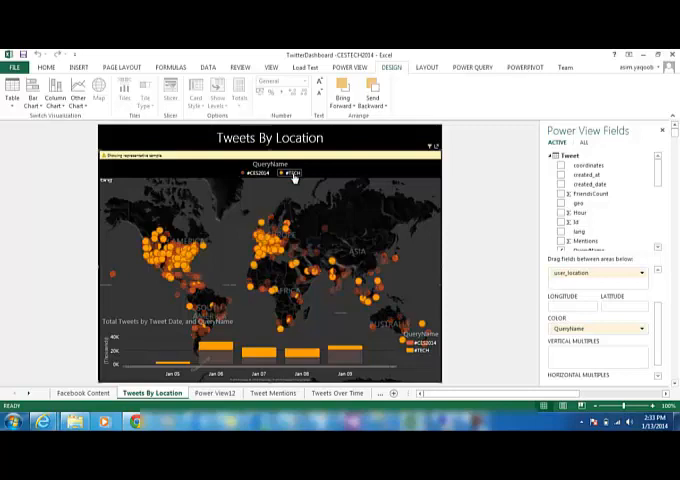
pyautogui.moveTo(211, 173)
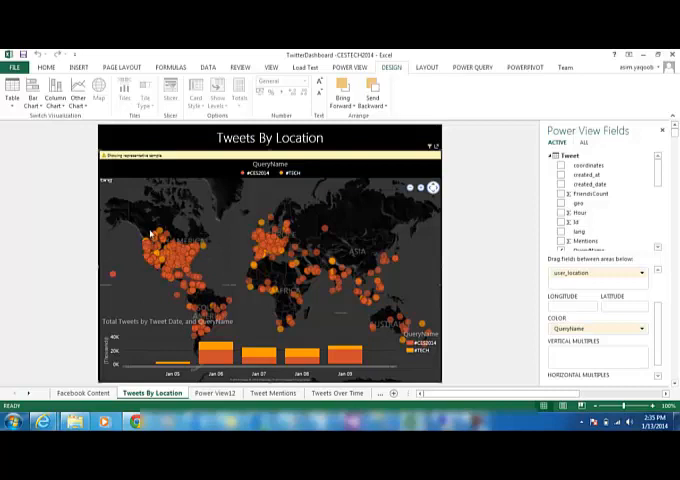
pyautogui.moveTo(257, 270)
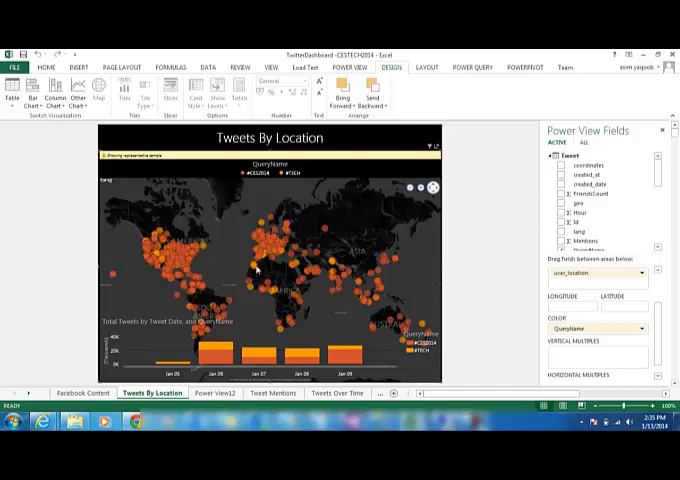
pyautogui.moveTo(252, 228)
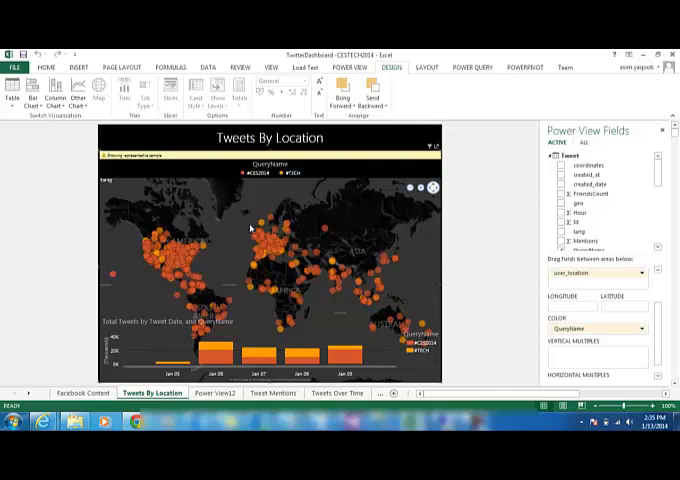
pyautogui.click(272, 392)
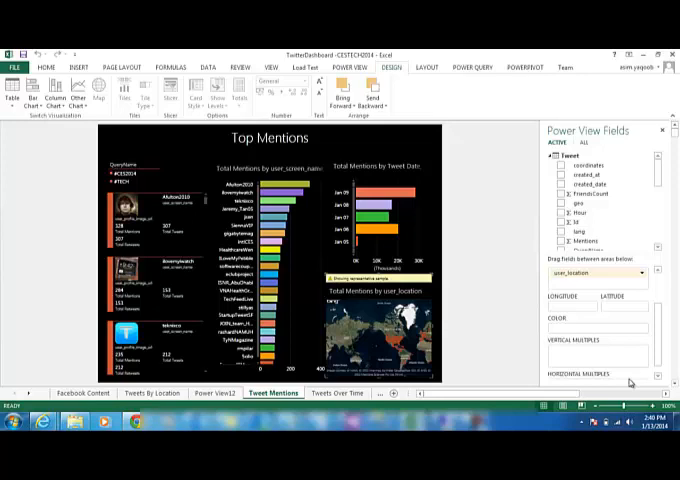
pyautogui.moveTo(451, 301)
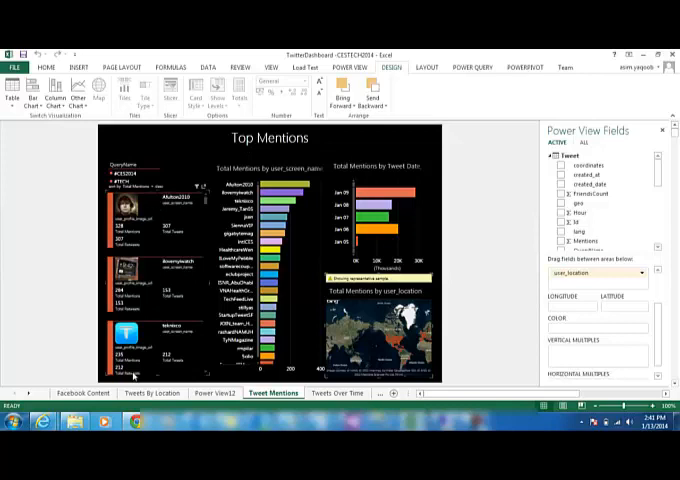
pyautogui.moveTo(175, 218)
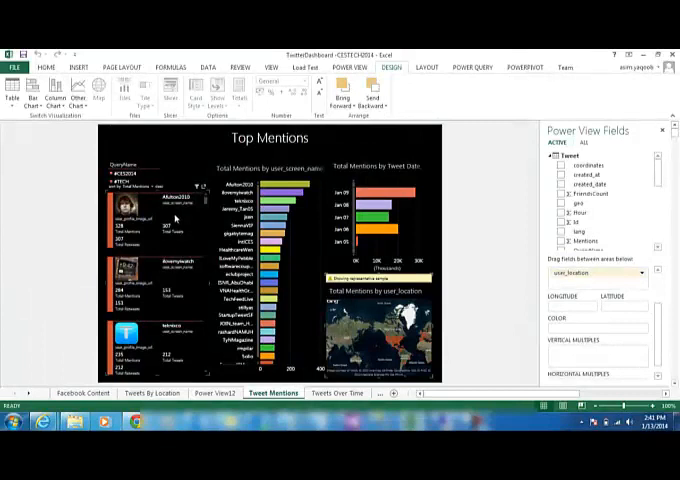
pyautogui.moveTo(145, 243)
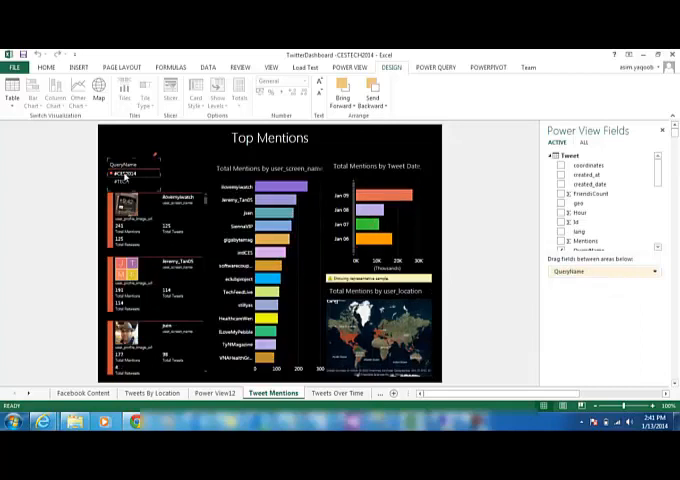
pyautogui.moveTo(200, 158)
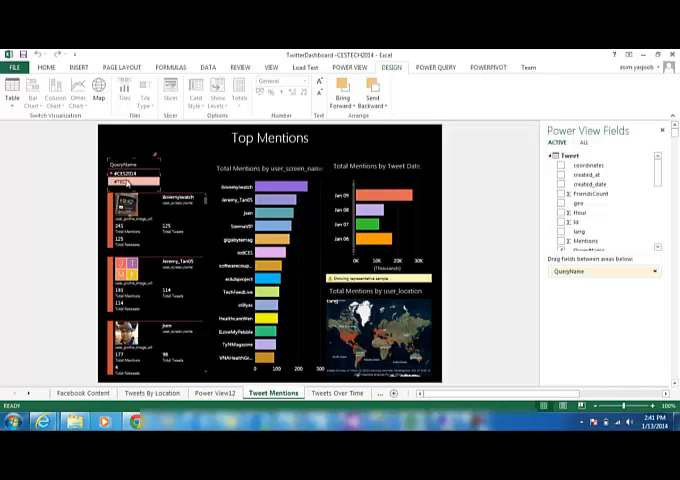
# - Filter the Top Mentions dashboard to #TECH tweets
pyautogui.click(128, 182)
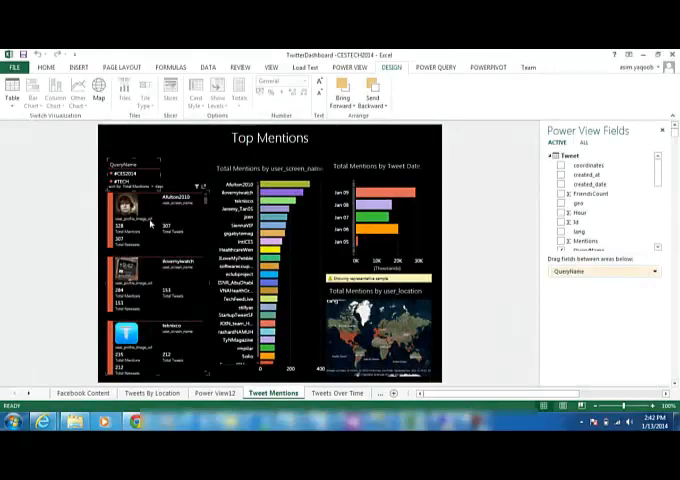
pyautogui.moveTo(147, 213)
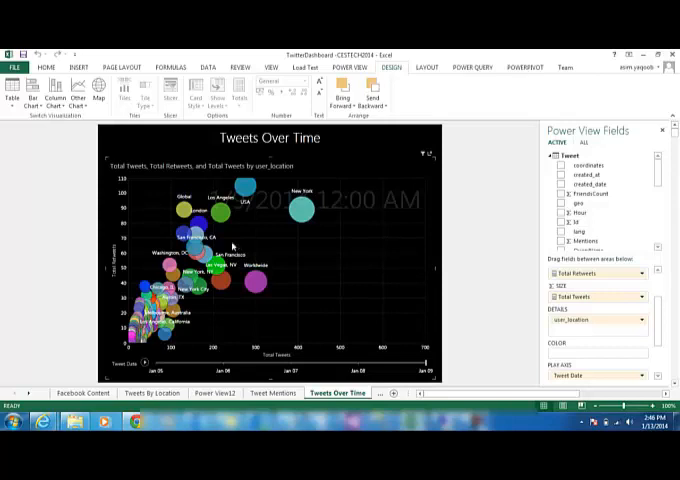
pyautogui.moveTo(107, 341)
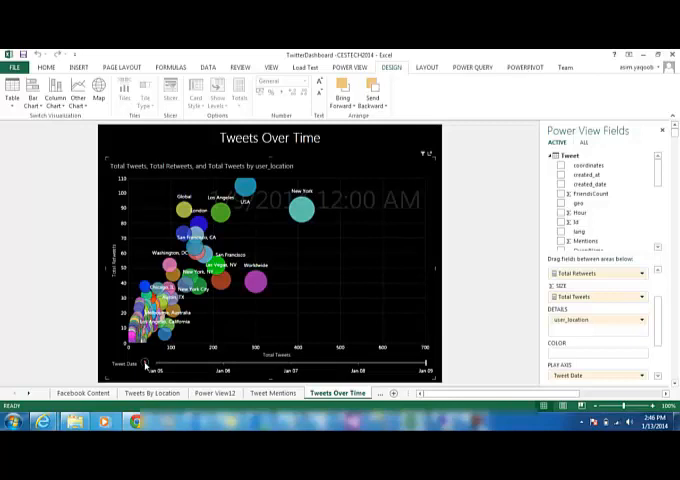
pyautogui.click(144, 362)
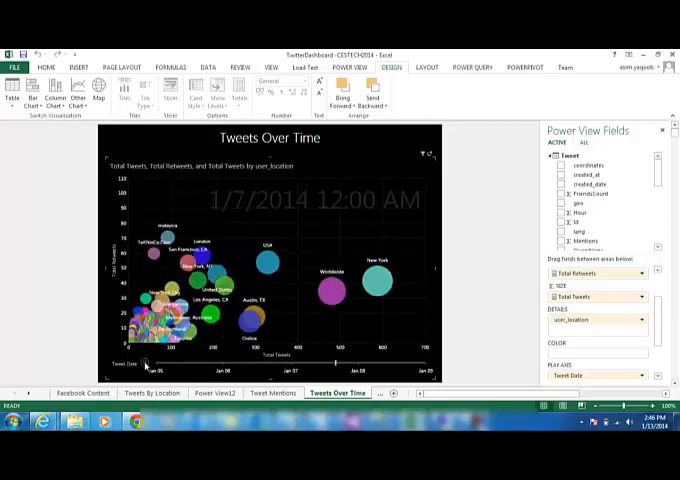
pyautogui.click(143, 362)
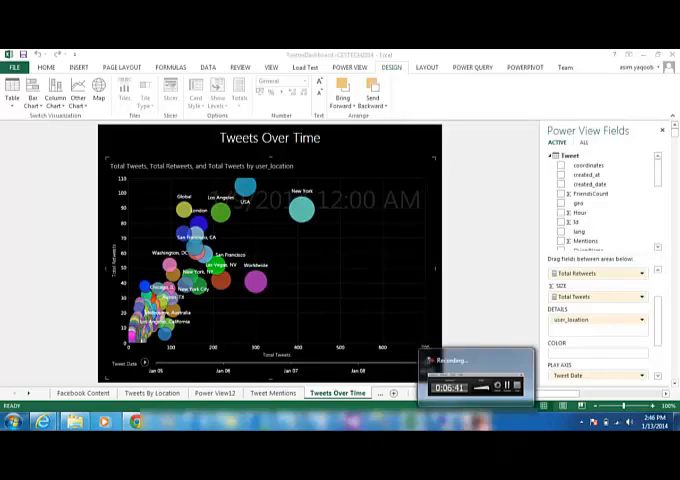
pyautogui.click(330, 392)
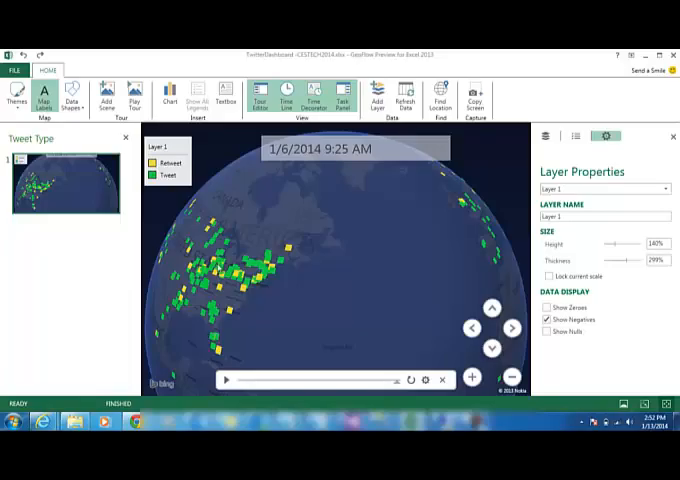
pyautogui.moveTo(298, 229)
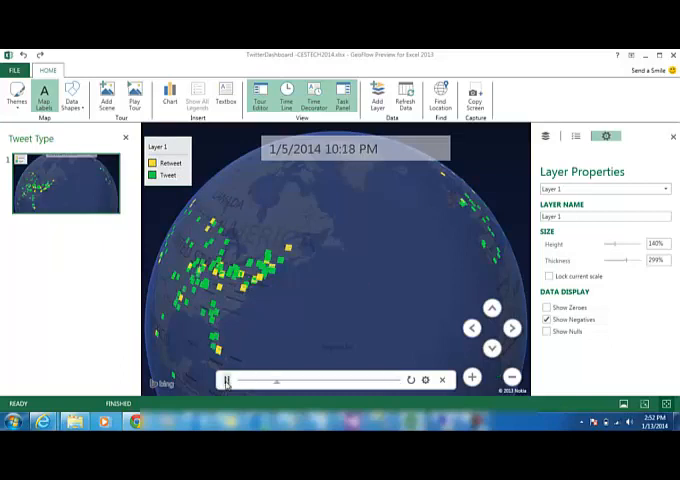
# - Pause the GeoFlow globe's tweet and retweet time playback
pyautogui.click(227, 379)
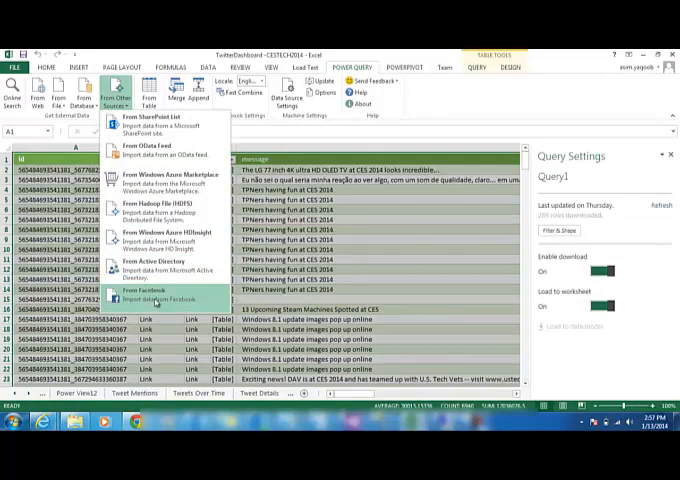
# - Start a Facebook import for the me object and browse its connection name options
pyautogui.click(140, 296)
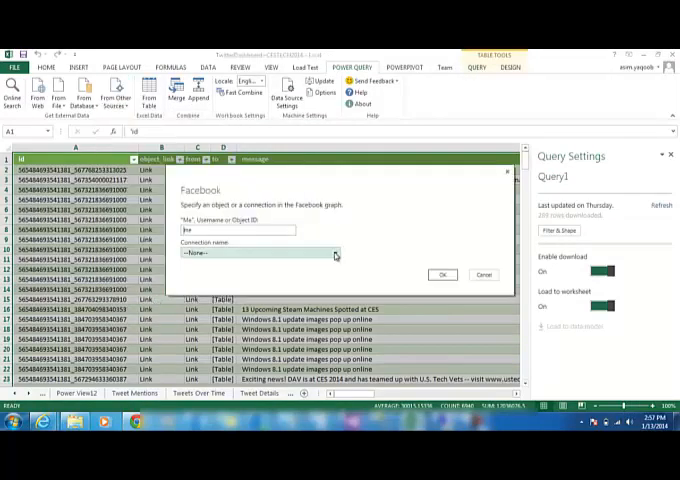
pyautogui.click(336, 253)
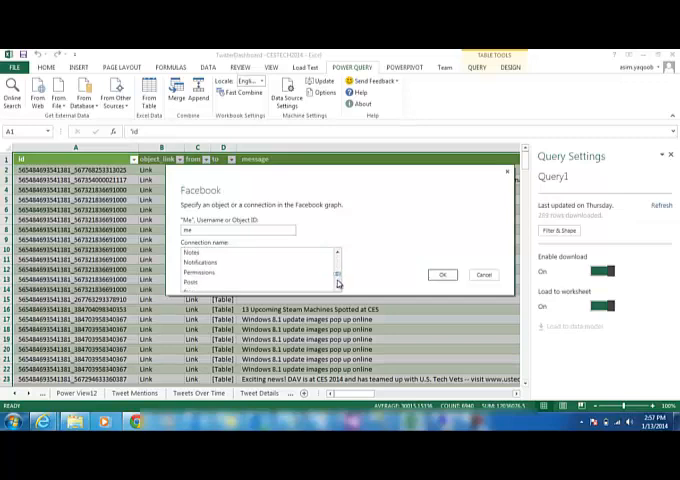
pyautogui.scroll(-3)
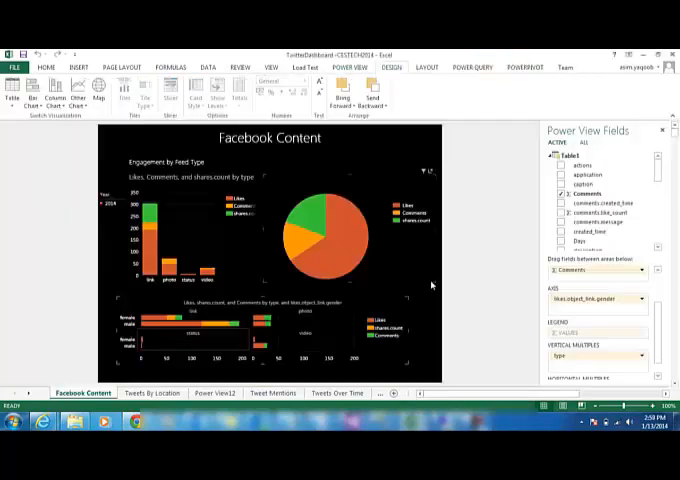
pyautogui.moveTo(107, 220)
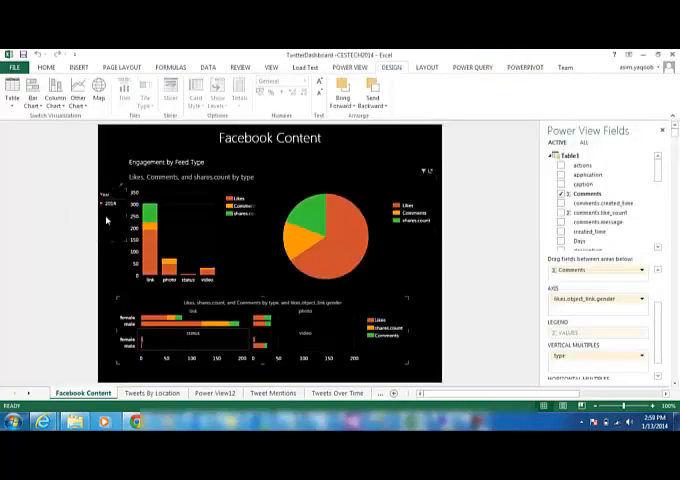
pyautogui.moveTo(102, 287)
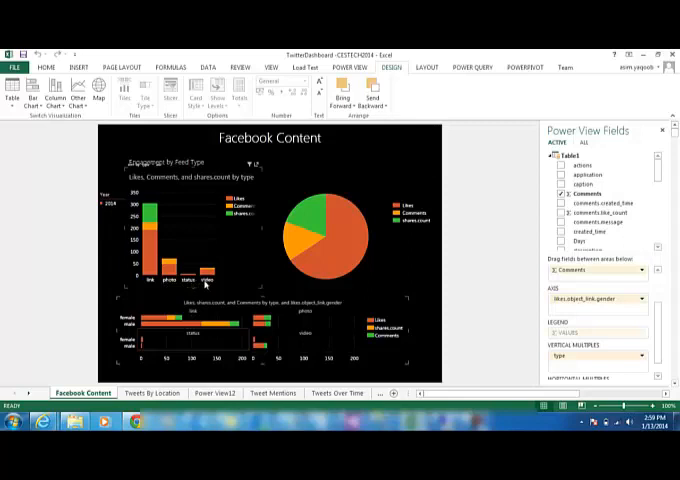
pyautogui.moveTo(222, 260)
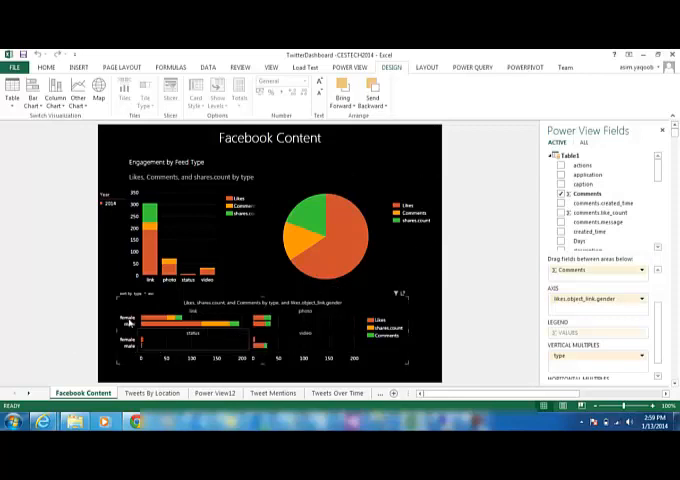
pyautogui.moveTo(165, 328)
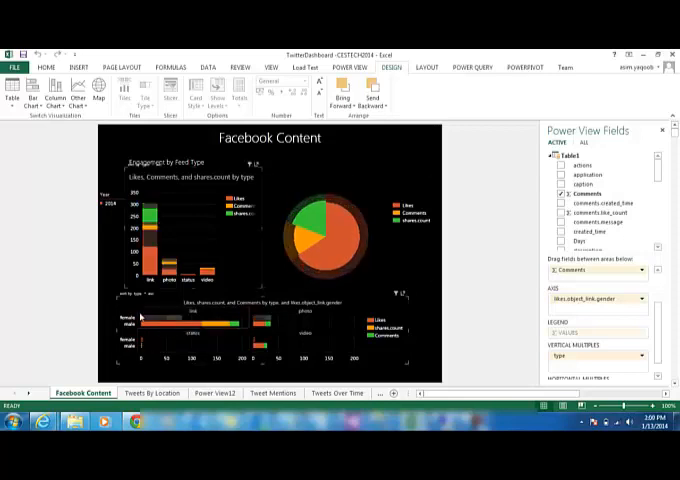
# - Switch sheet tabs to Daily Posts Analysis, listing post times, messages, pictures and types
pyautogui.click(238, 392)
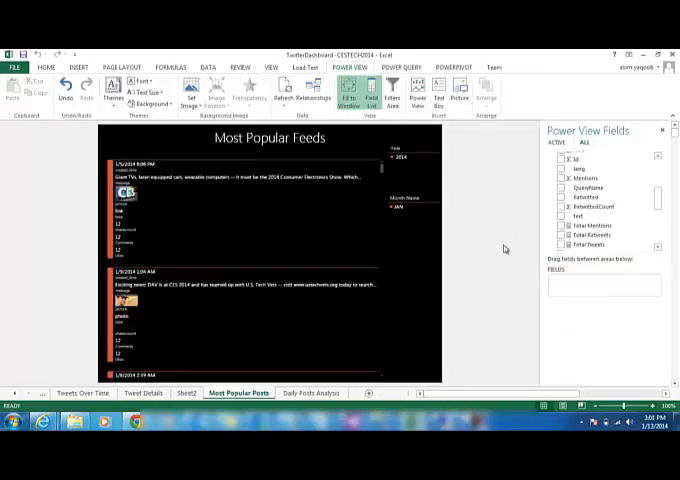
pyautogui.moveTo(510, 220)
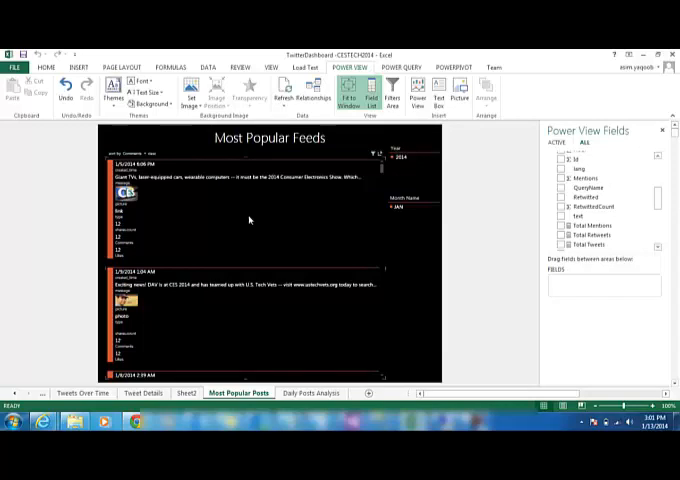
pyautogui.moveTo(257, 371)
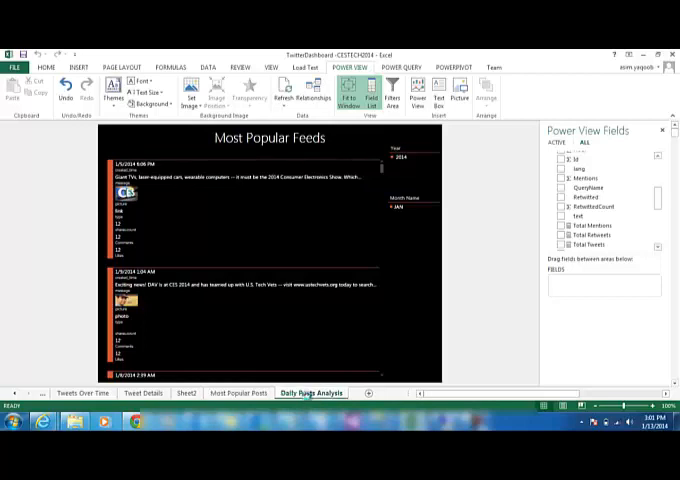
pyautogui.click(310, 393)
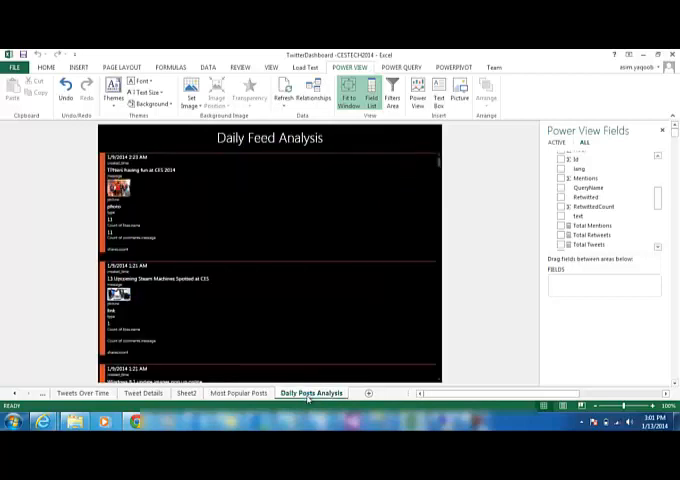